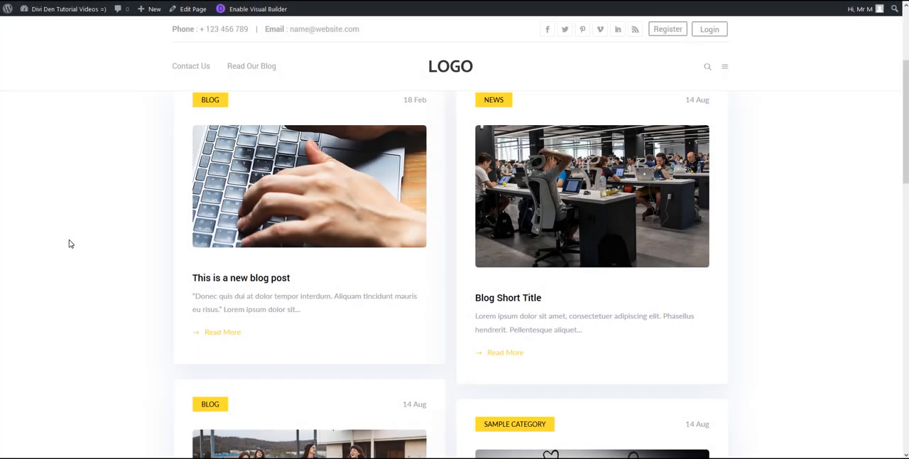
mouse_move(254, 234)
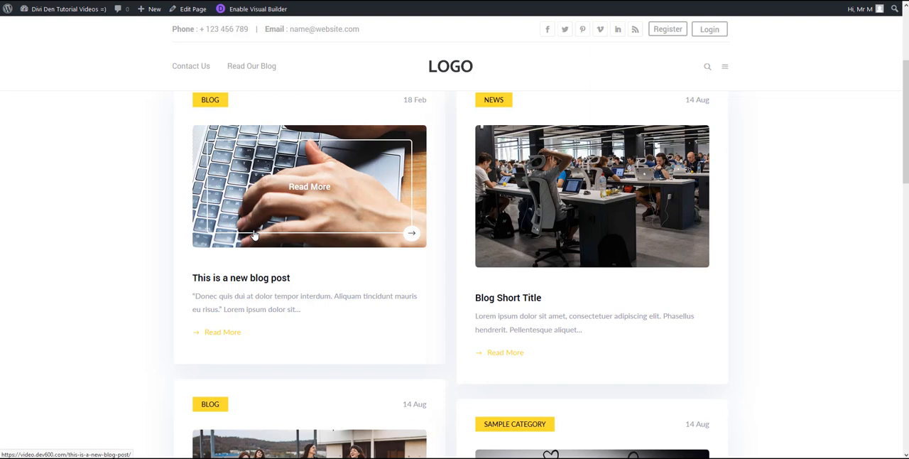
mouse_move(91, 305)
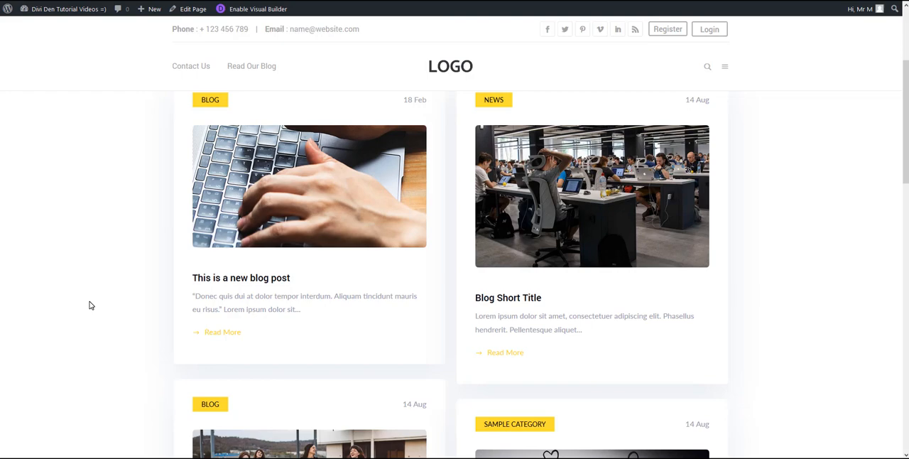
Search the inspector markup for 'read more' and show the .text_read_more::before content rule.
key(F12)
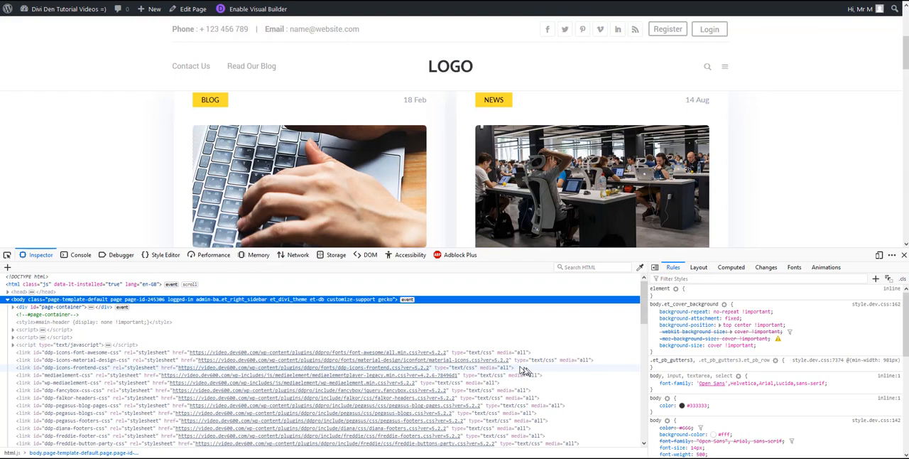
click(594, 267)
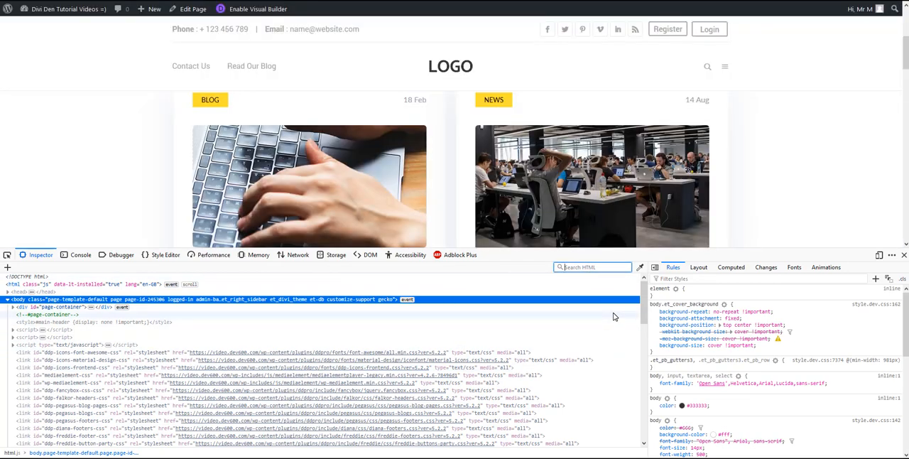
text(read more)
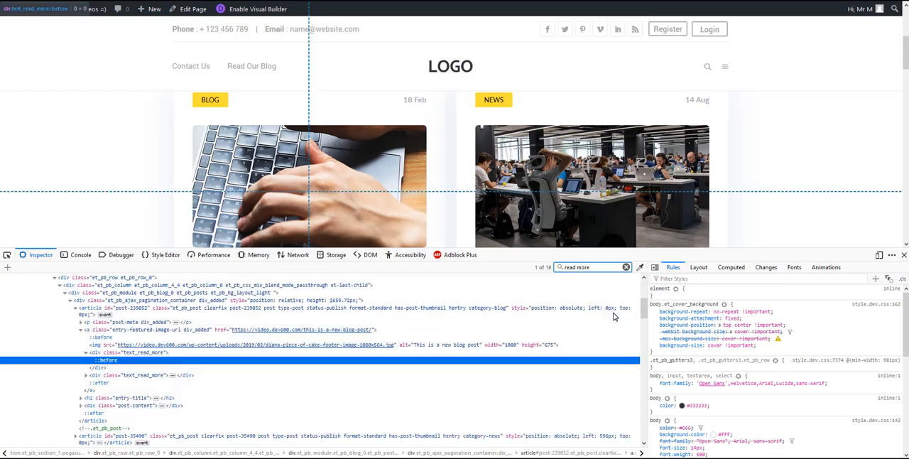
click(108, 361)
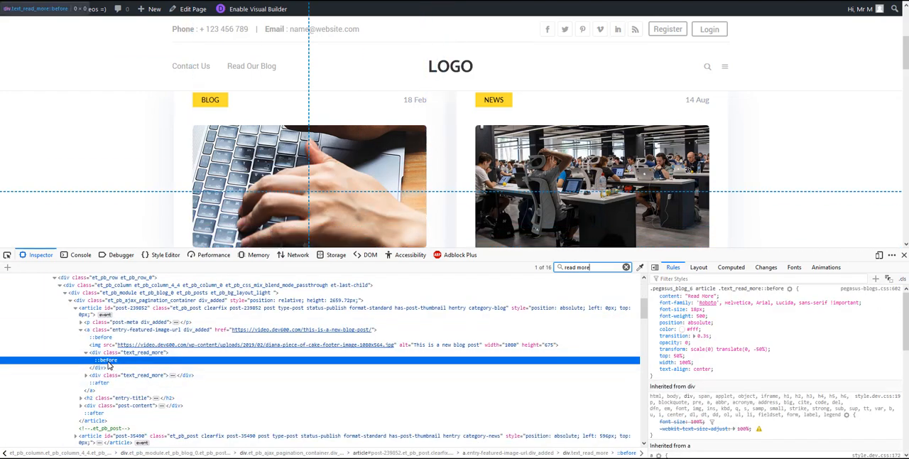
mouse_move(338, 366)
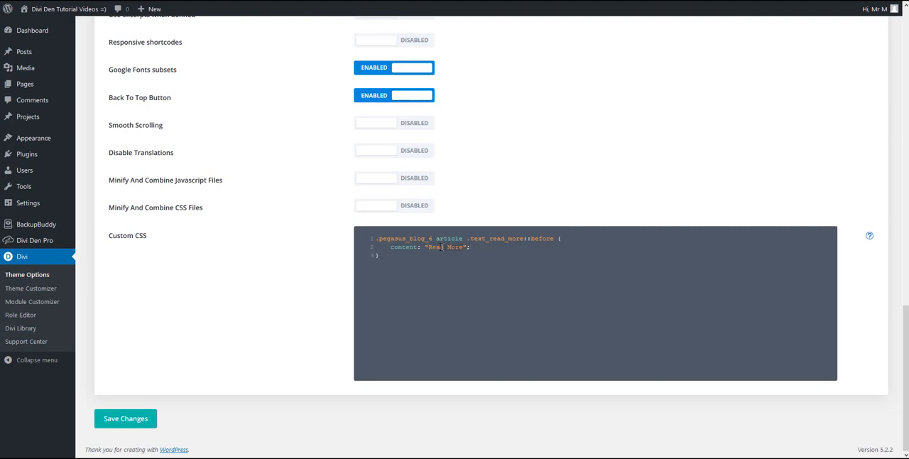
In Theme Options Custom CSS, add a body .text_read_more:before rule with content 'New Text' !important.
text(d)
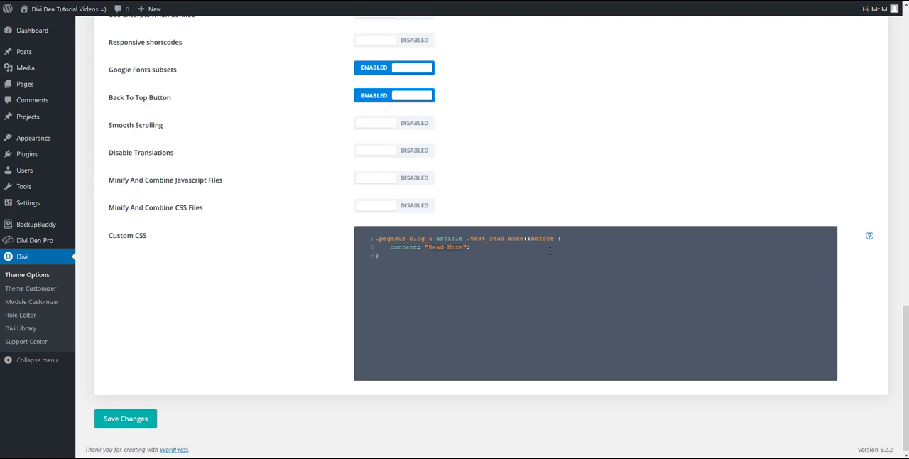
text(New Text)
text(body )
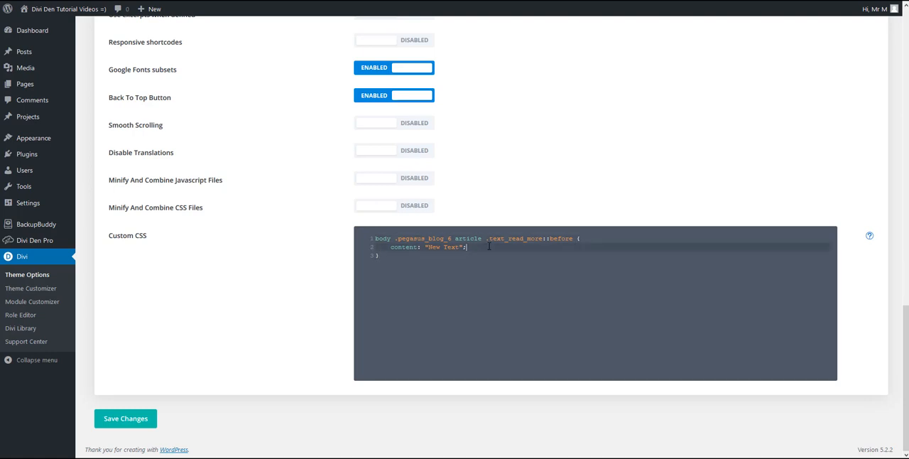
text(!impor)
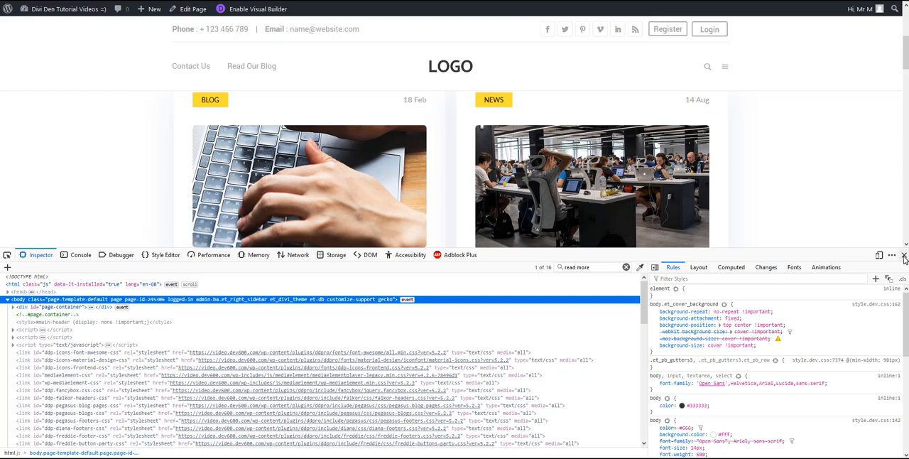
Close the Firefox inspector so only the blog page shows.
click(903, 256)
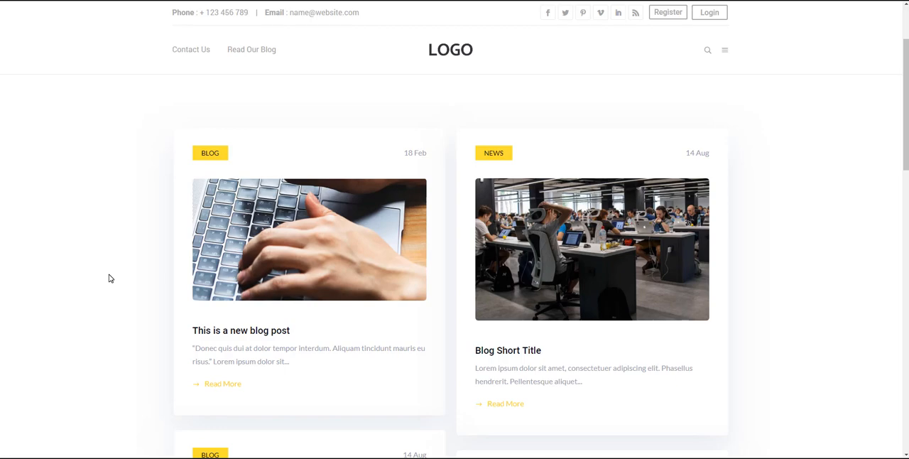
Search all loaded source files in Chrome DevTools for 'read more'.
key(F12)
text(read more)
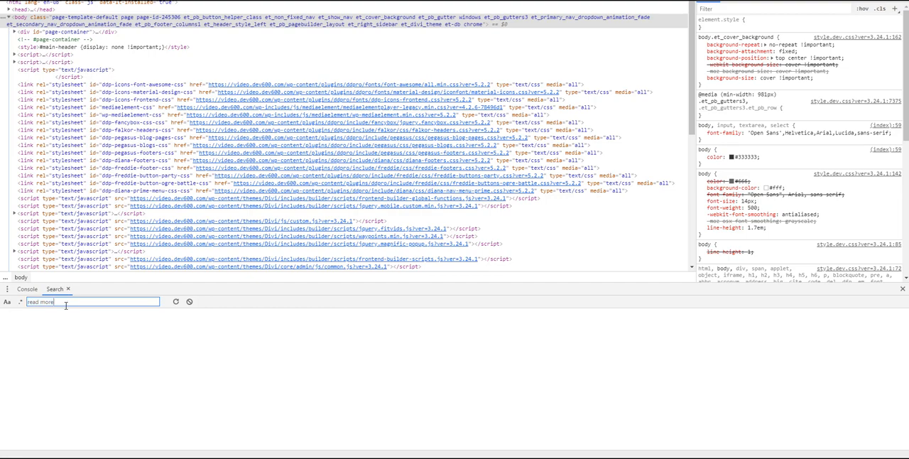
key(Return)
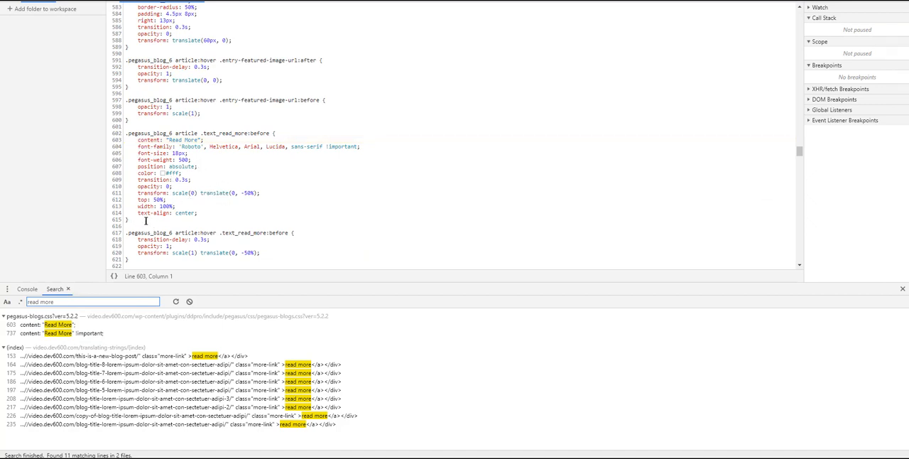
Select the whole .text_read_more:before rule block in the pegasus-blogs.css source.
drag(131, 134, 199, 218)
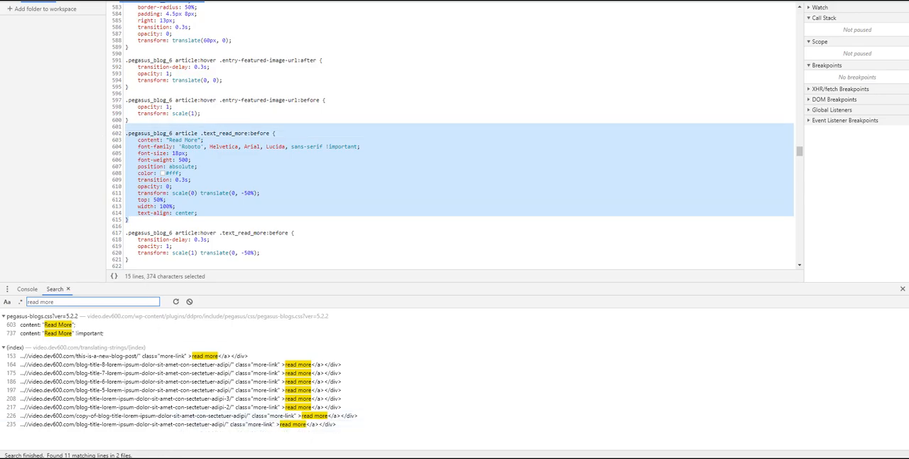
click(27, 274)
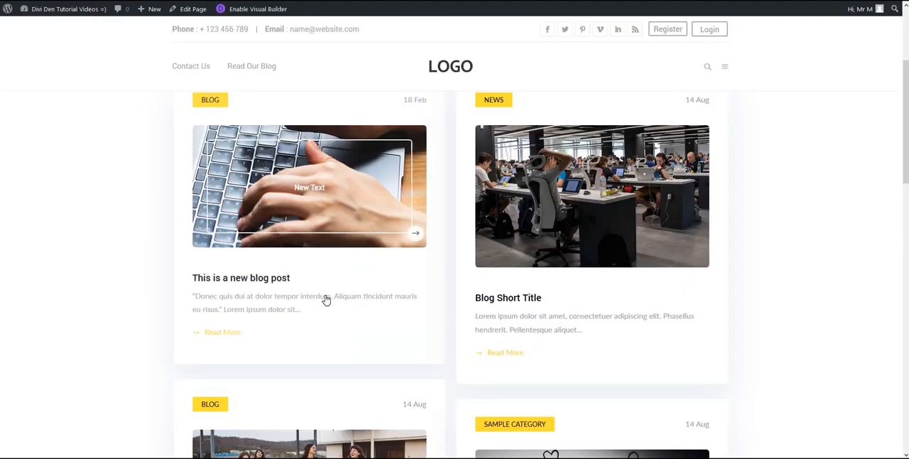
mouse_move(514, 233)
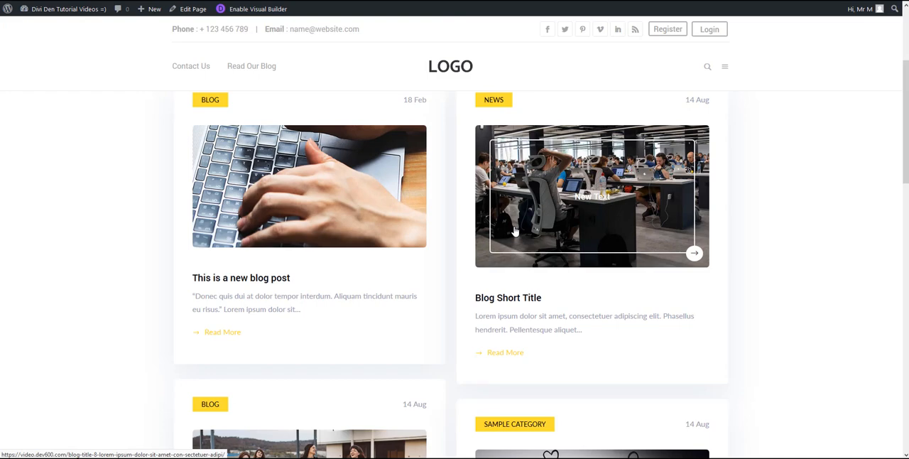
Scroll the blog grid to view the post image overlays now reading 'New Text'.
scroll(up, 3)
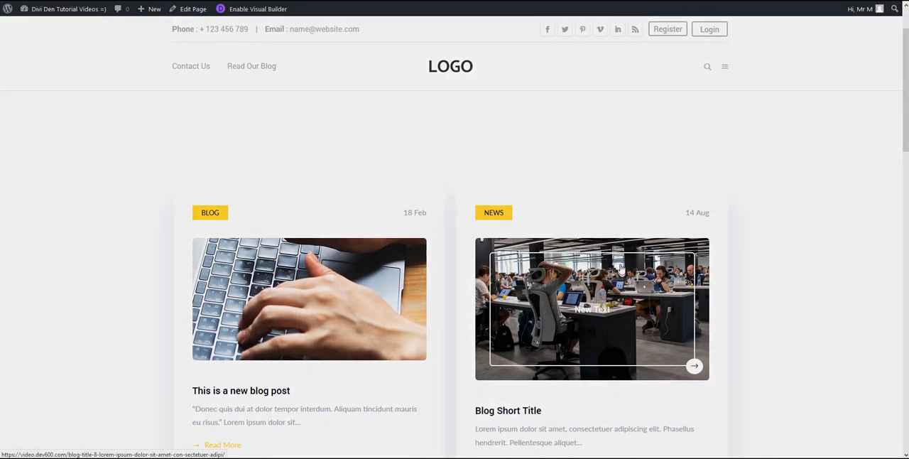